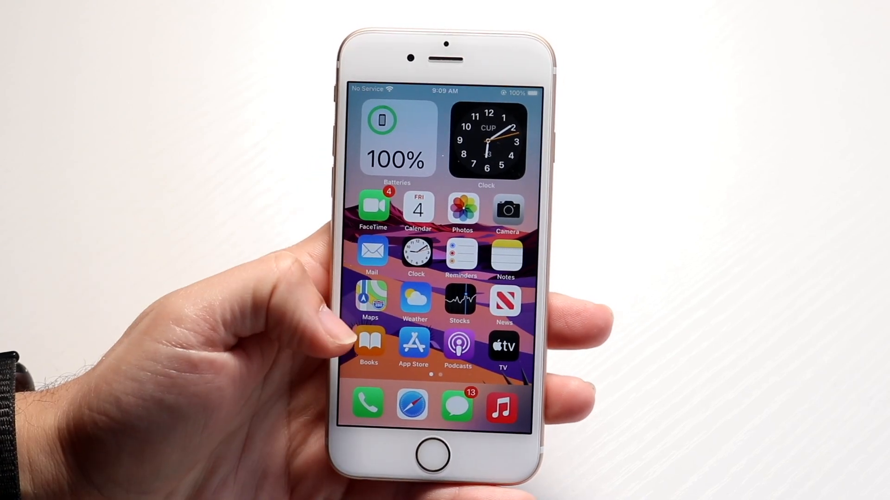
# Step: Swipe across the Home Screen to reach Settings and its General page
pyautogui.hscroll(-3)
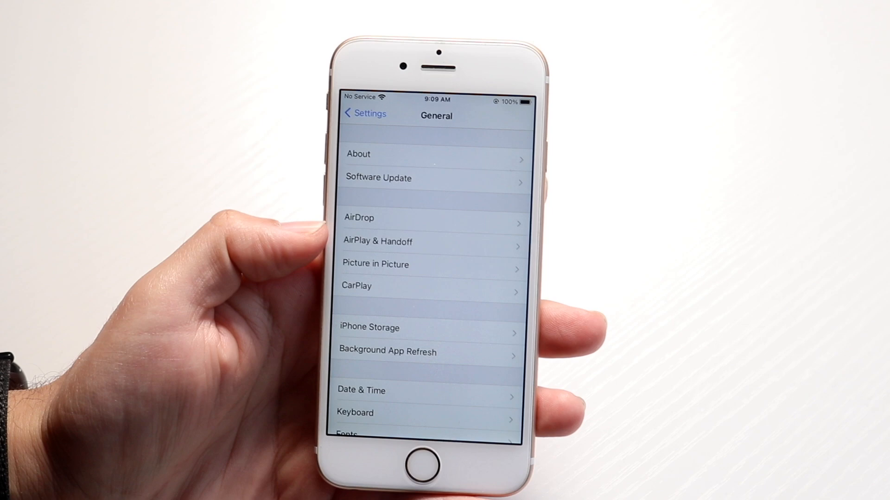
pyautogui.click(378, 178)
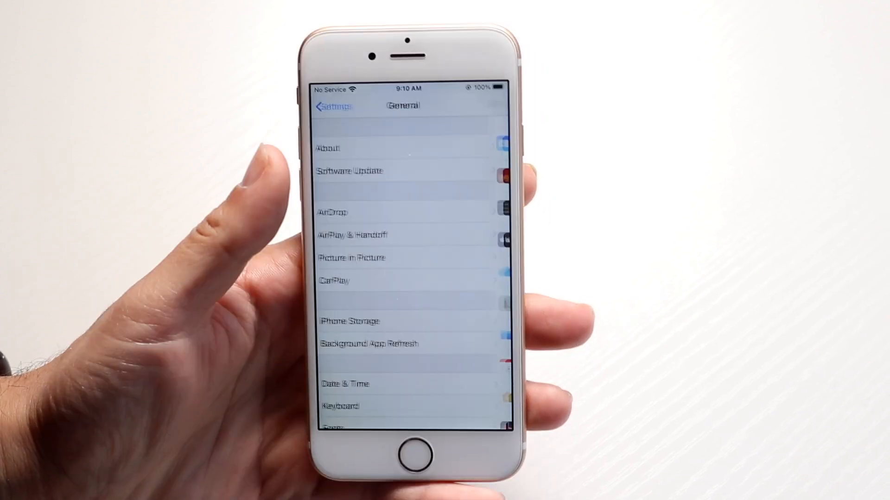
# Step: Show iPhone Storage scrolled to the bottom: System 6.27 GB, Other 7.71 GB
pyautogui.click(350, 322)
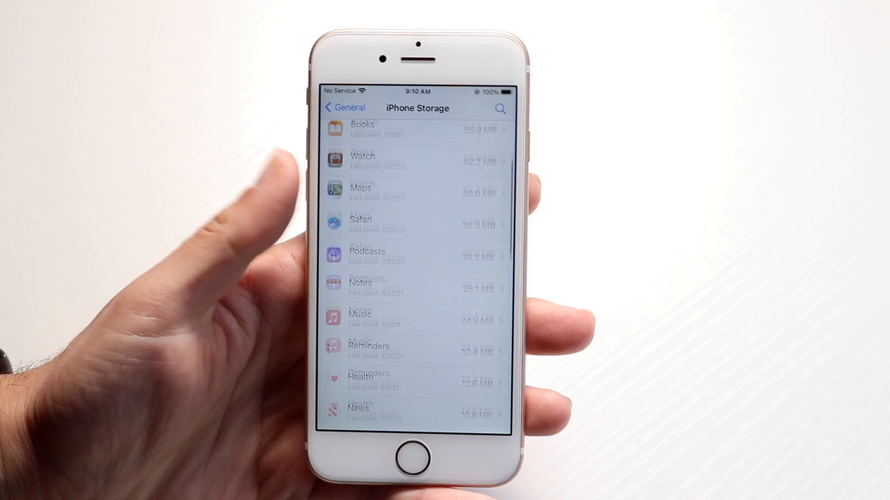
pyautogui.scroll(-3)
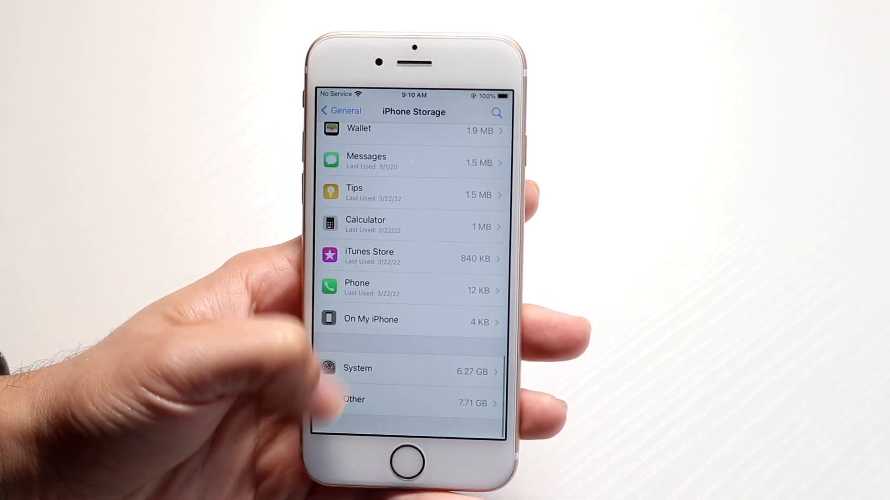